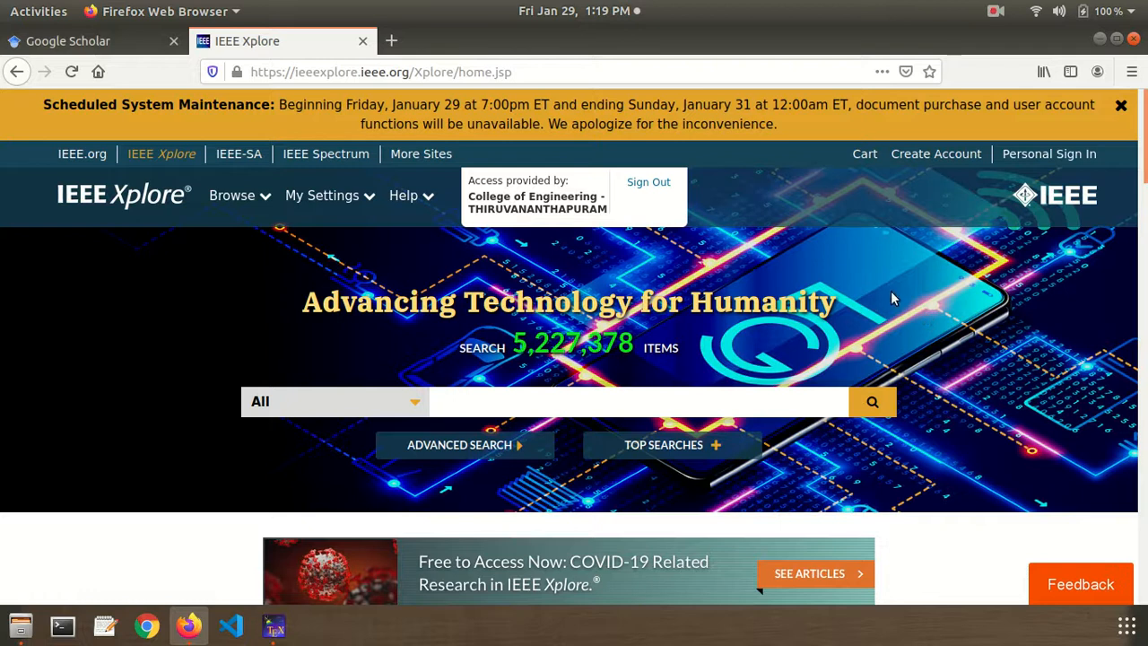
mouse_move(848, 282)
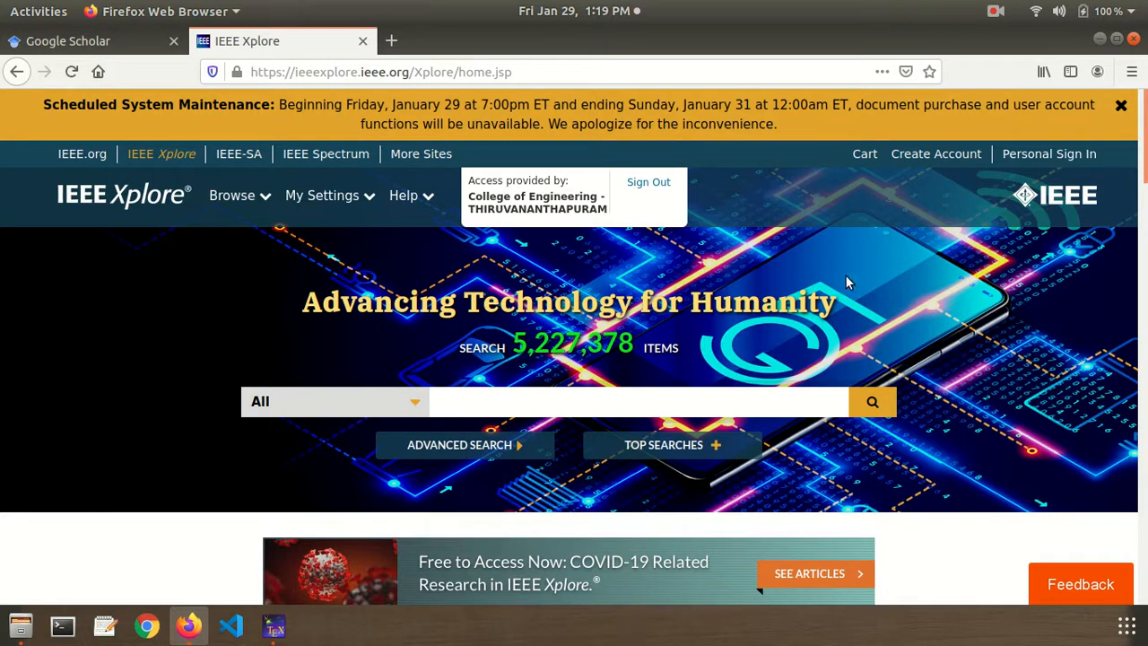
mouse_move(238, 132)
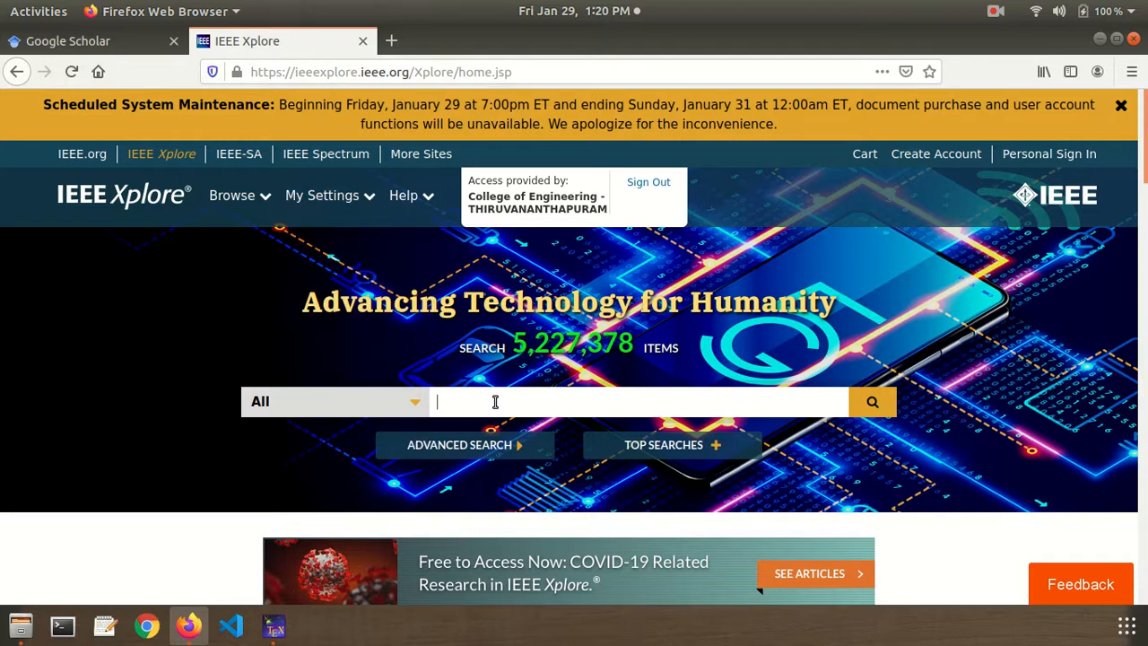
Type 'mems' into the IEEE Xplore search field.
text(mems)
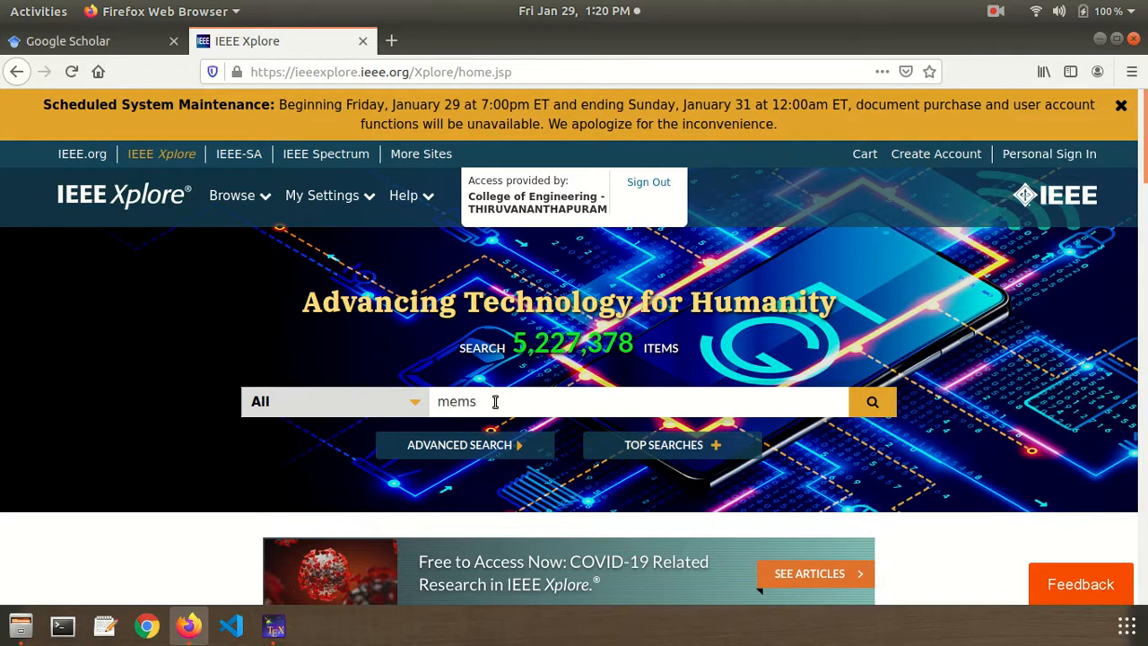
Run the mems search, open the monolithic integration paper, and preview its citation.
click(871, 401)
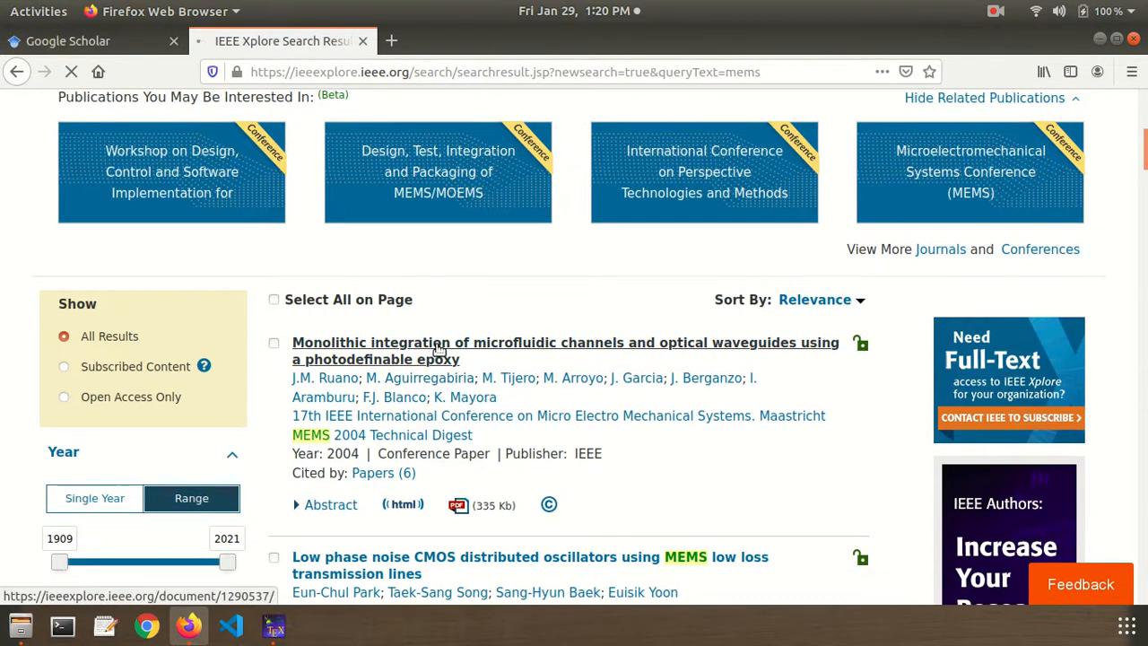
click(565, 342)
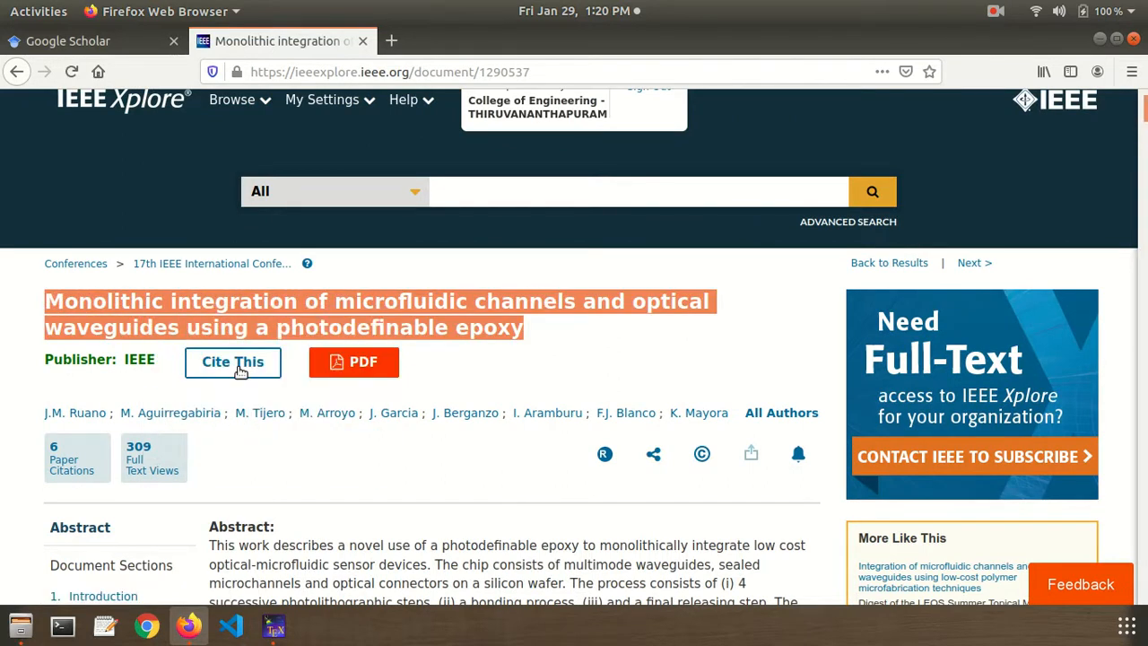
click(233, 361)
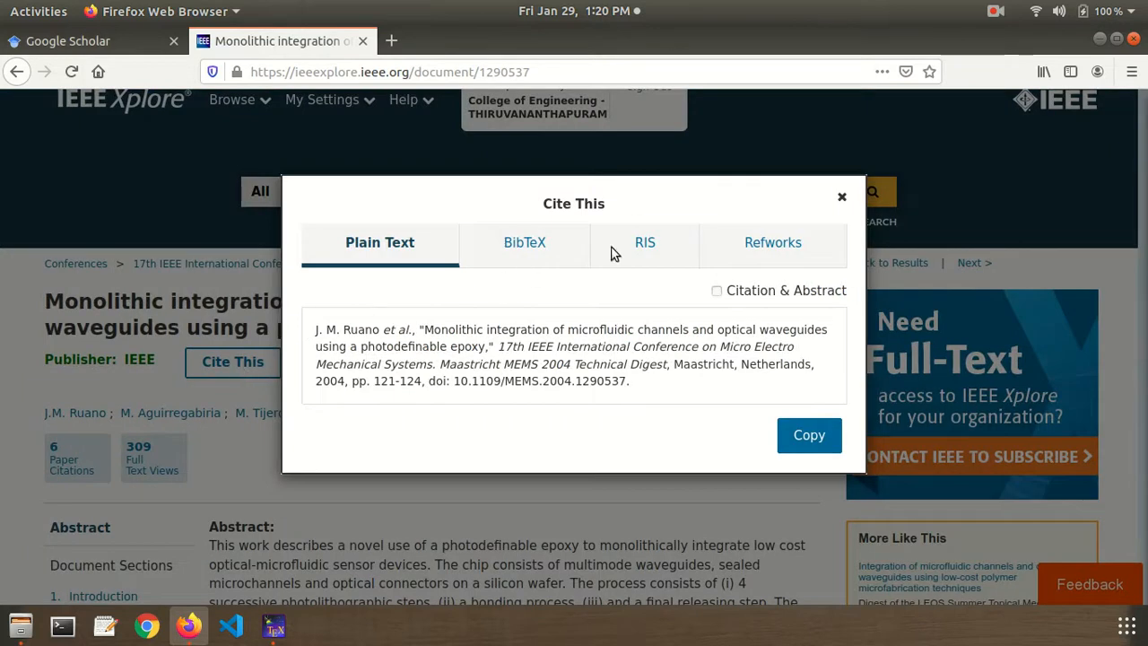
click(842, 195)
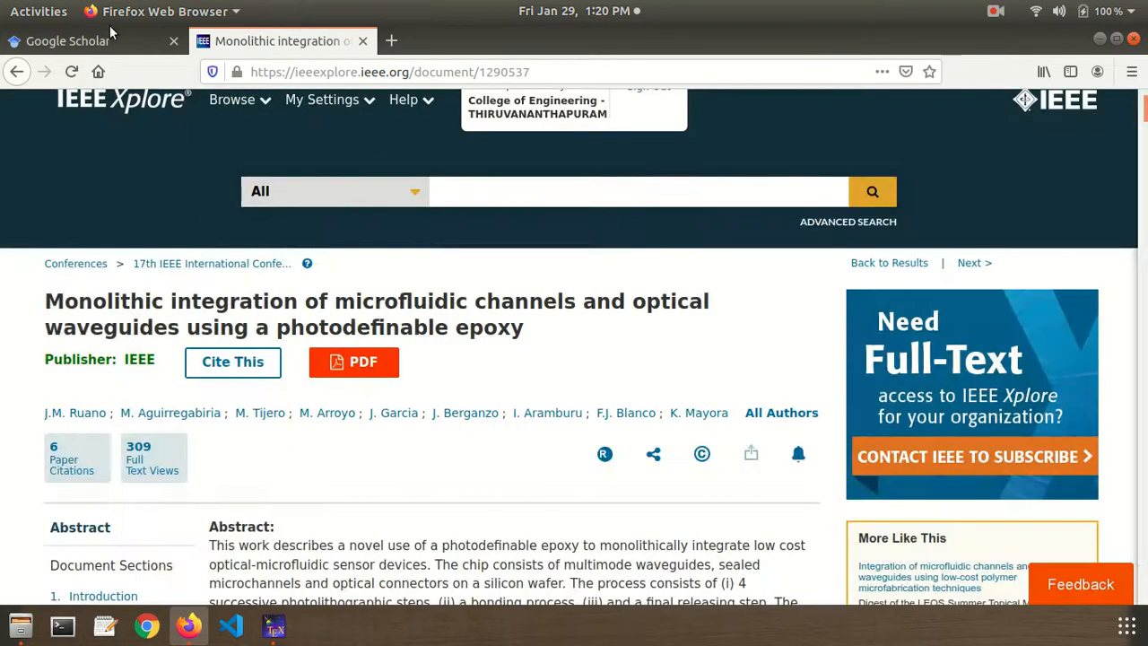
Search Google Scholar for the pasted paper title and open its ruano2004monolithic BibTeX entry.
click(67, 41)
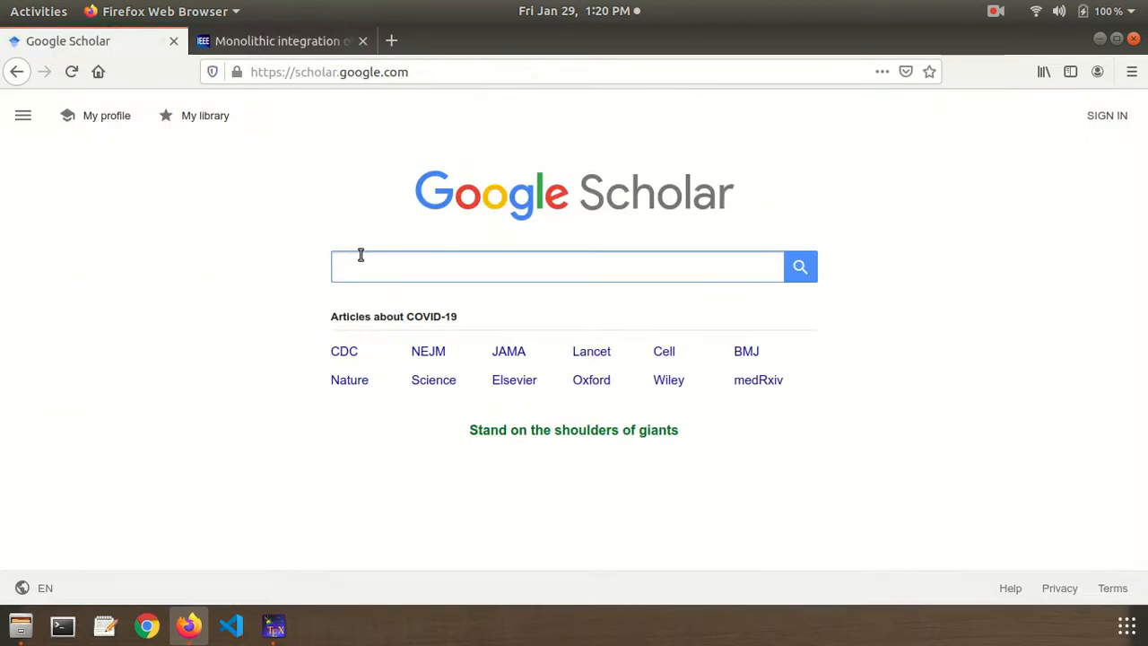
right_click(368, 267)
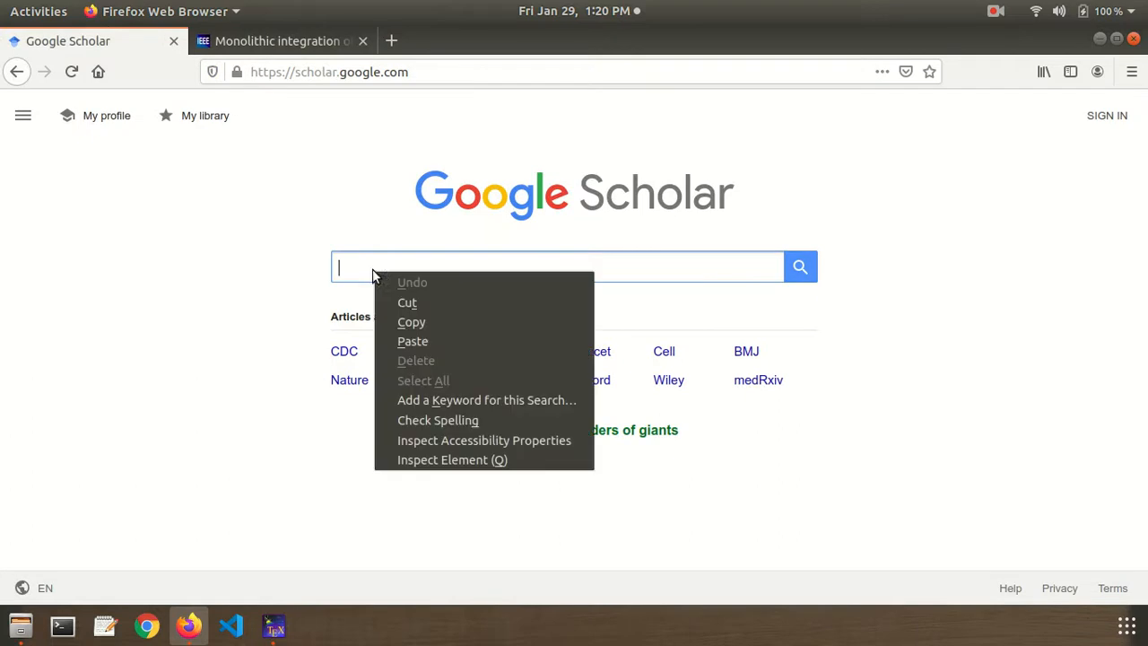
click(413, 341)
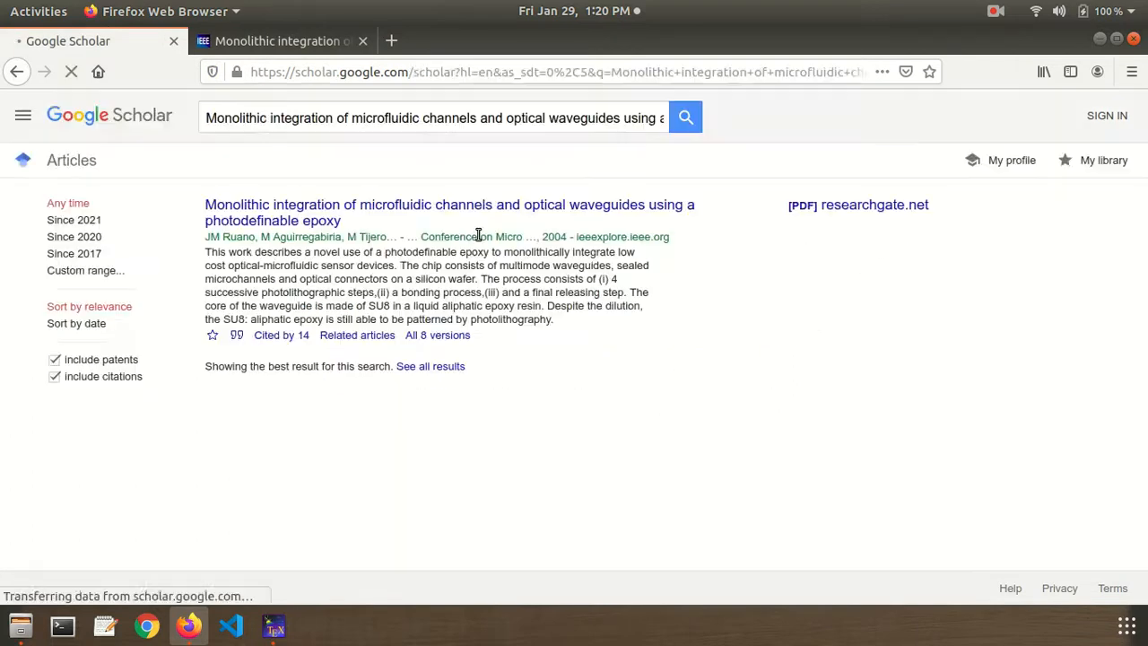
click(237, 335)
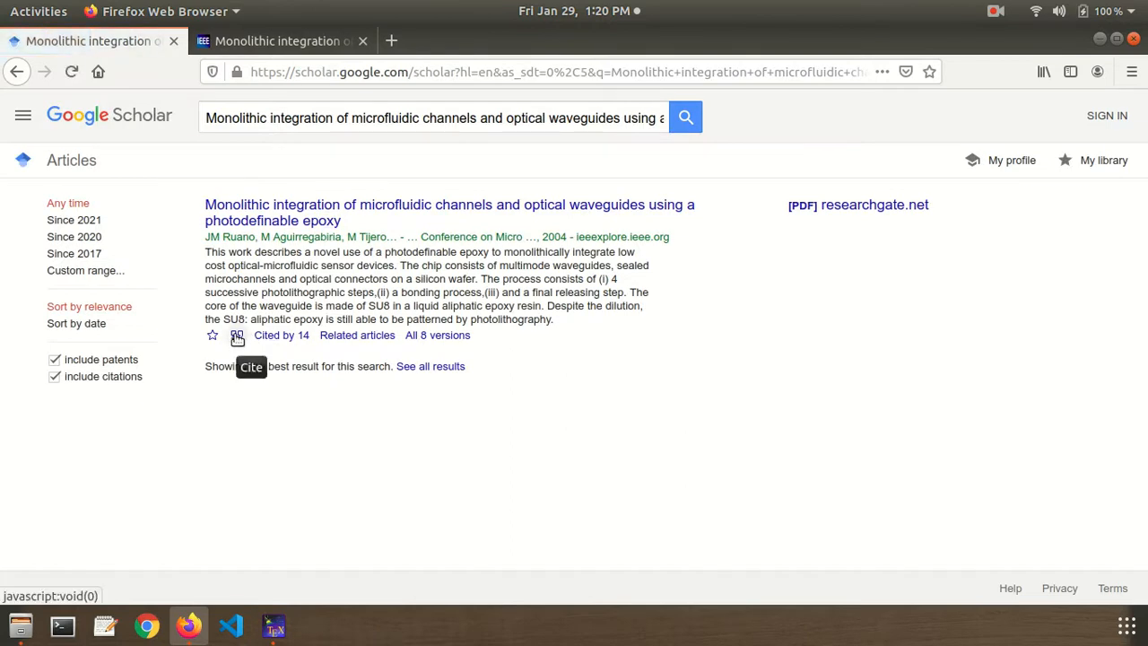
click(237, 335)
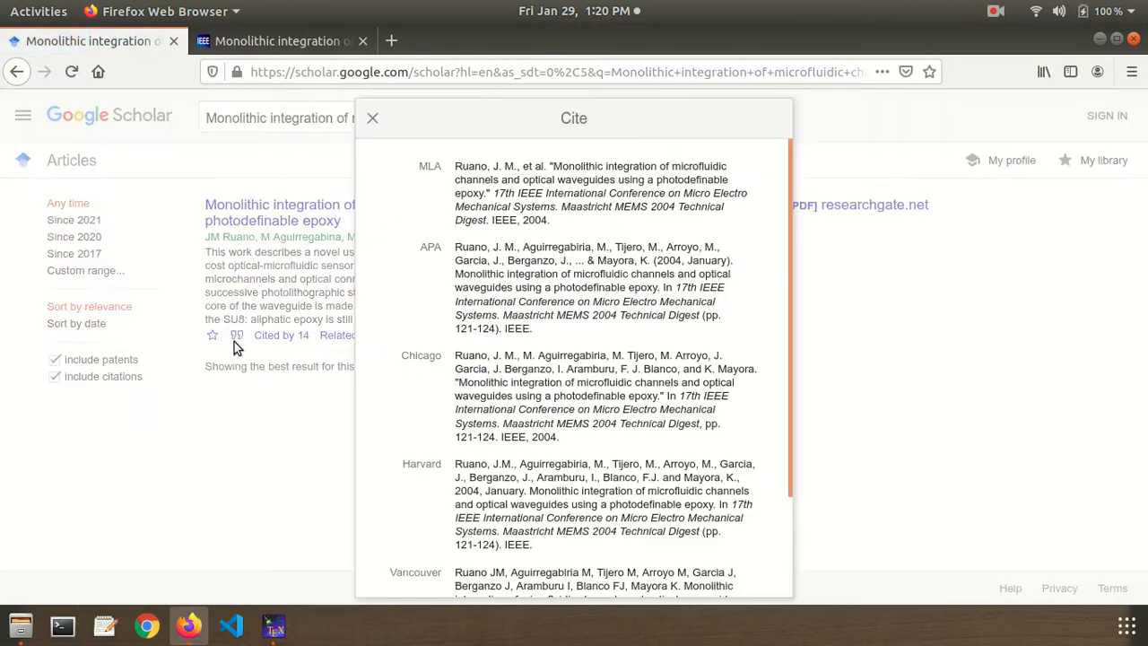
scroll(down, 3)
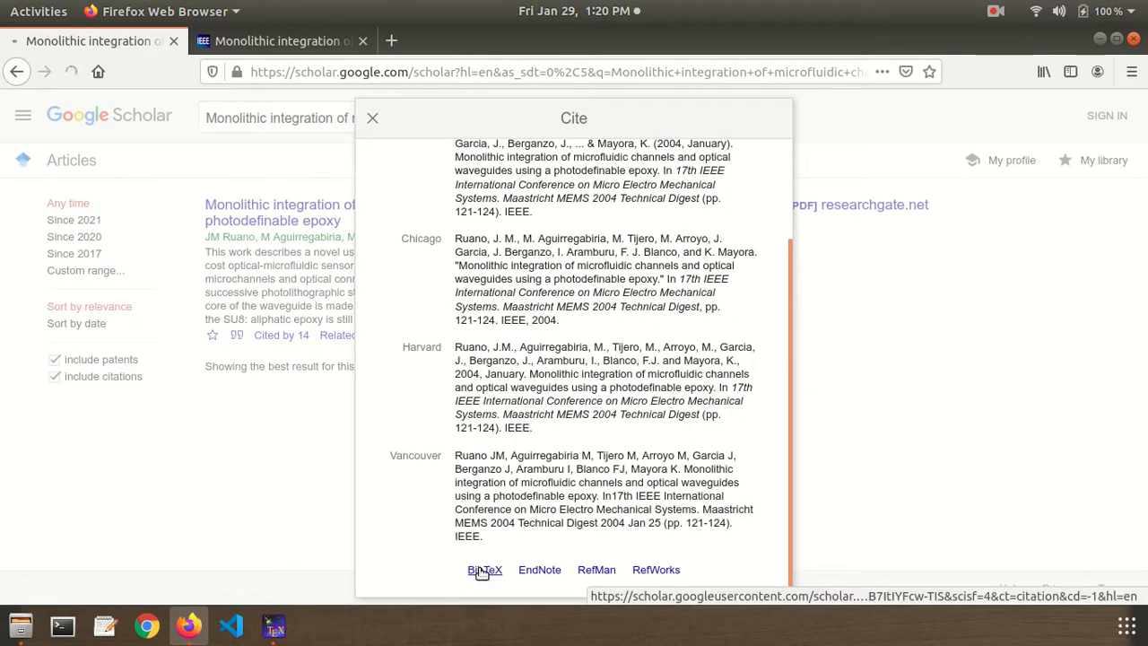
click(484, 569)
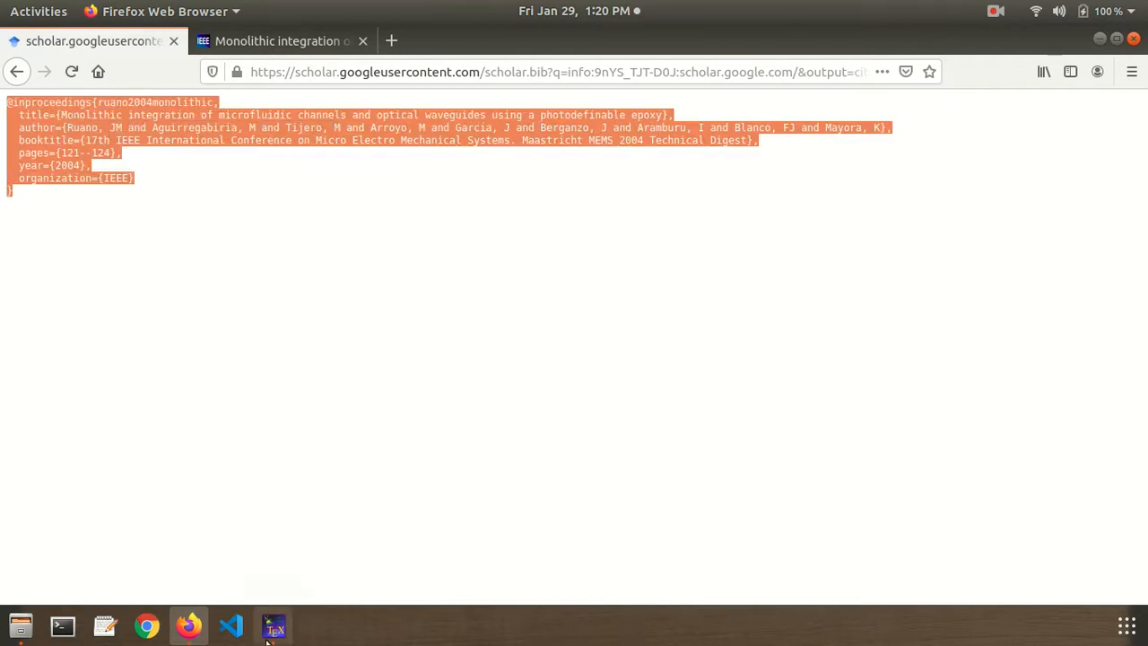
Paste the BibTeX entry at the end of references.bib and select the ruano2004monolithic key.
click(274, 625)
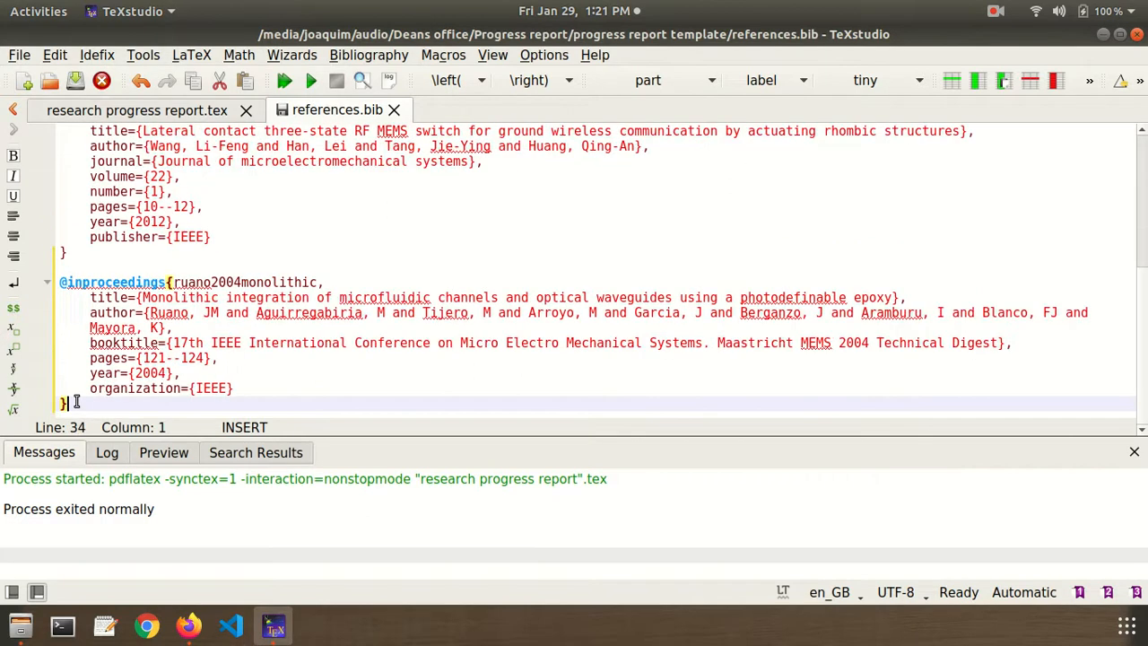
double_click(269, 282)
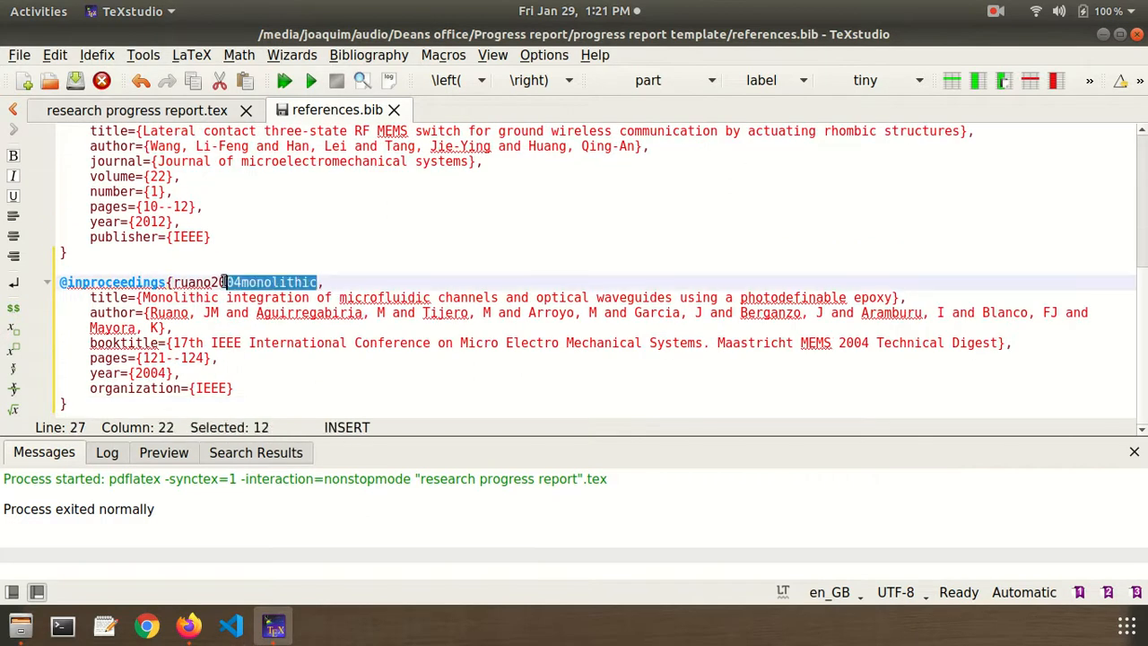
click(134, 110)
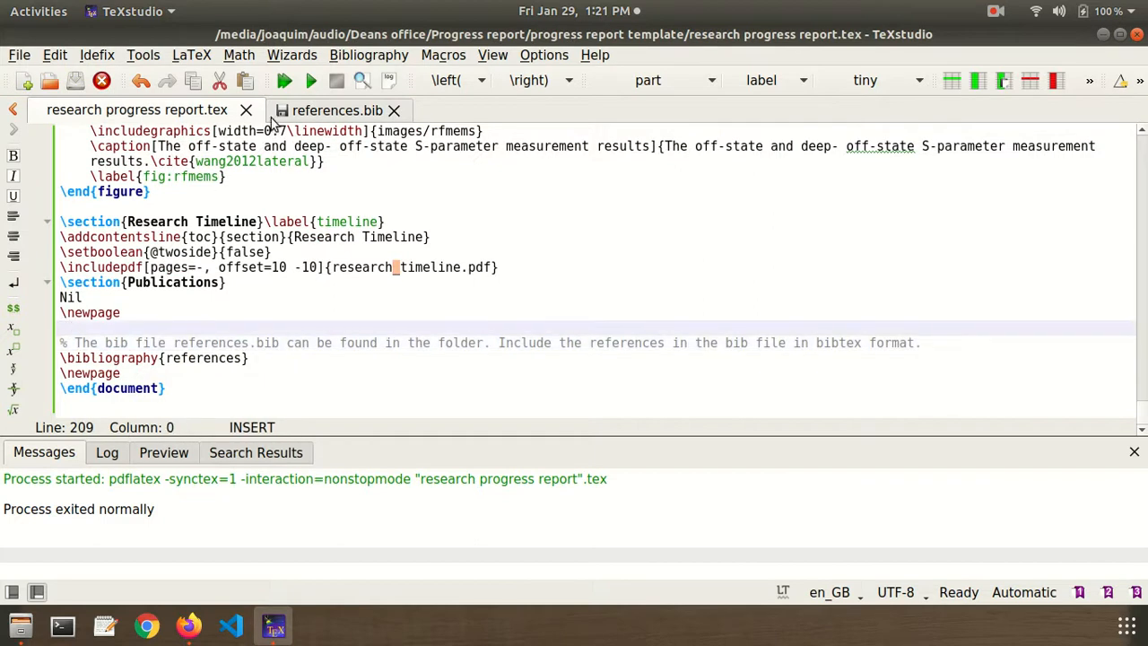
click(329, 109)
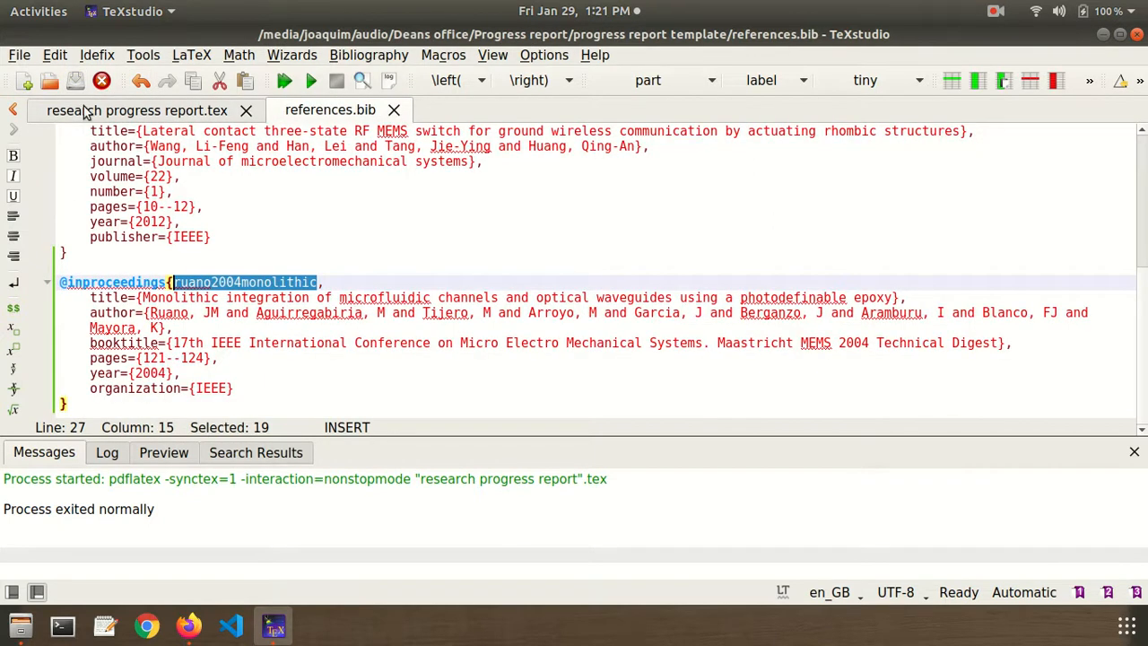
In the report, write 'The author \cite{ruano2004monolithic} mentions' after \ref{datasets}).
click(137, 110)
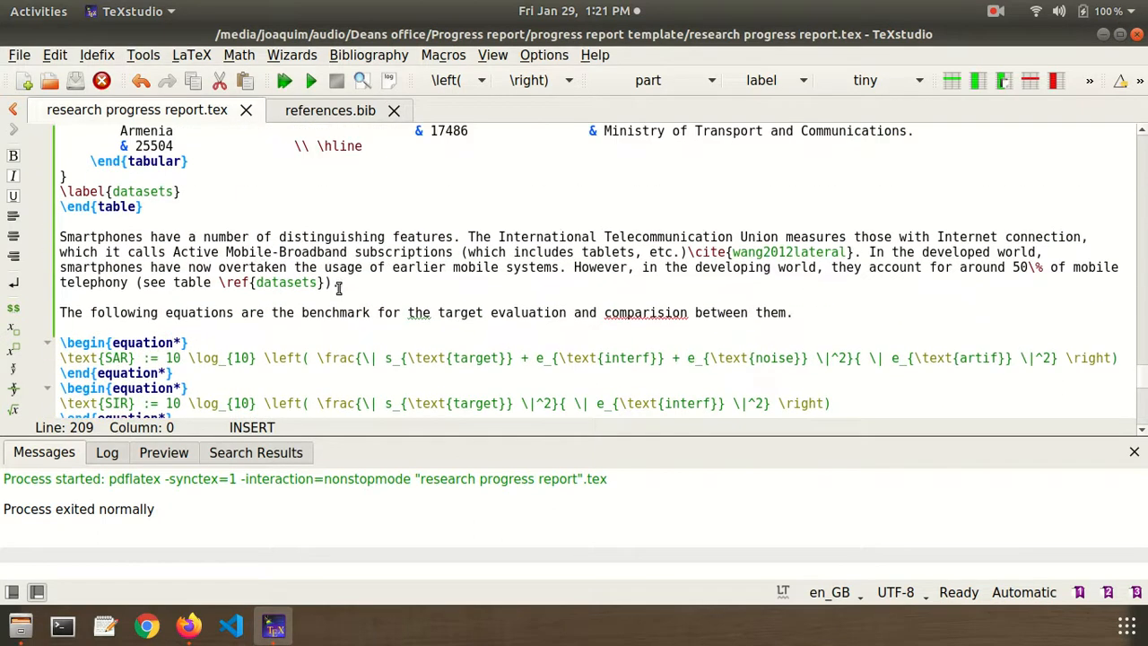
text(The)
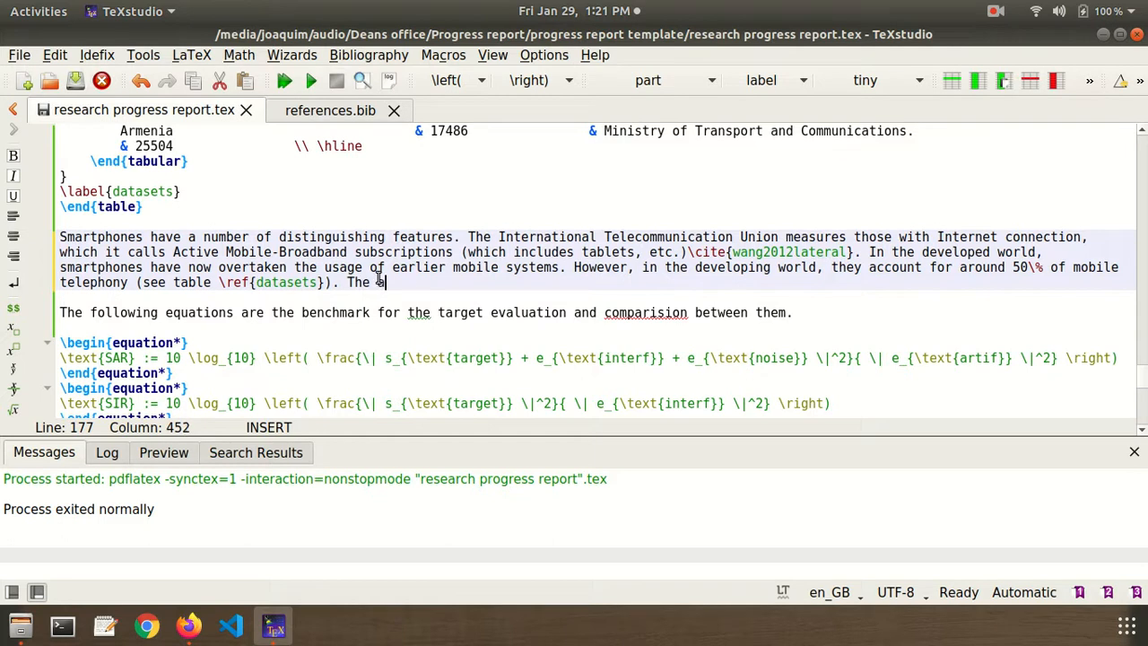
text(uther)
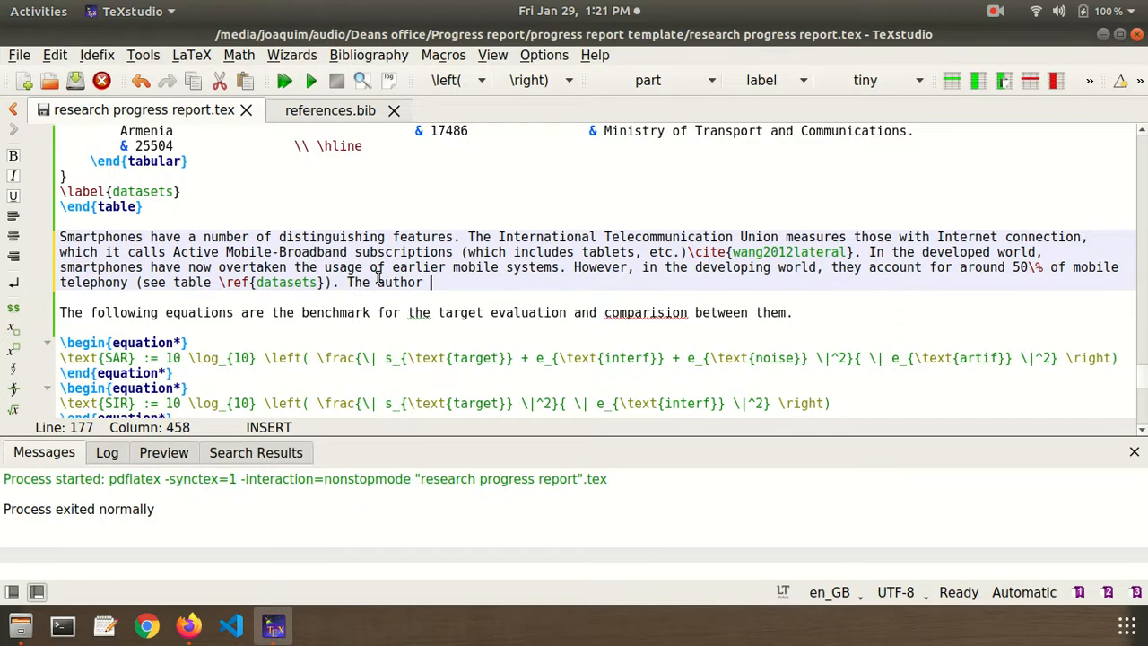
text(\cite{ruano2004monolithic} mentions)
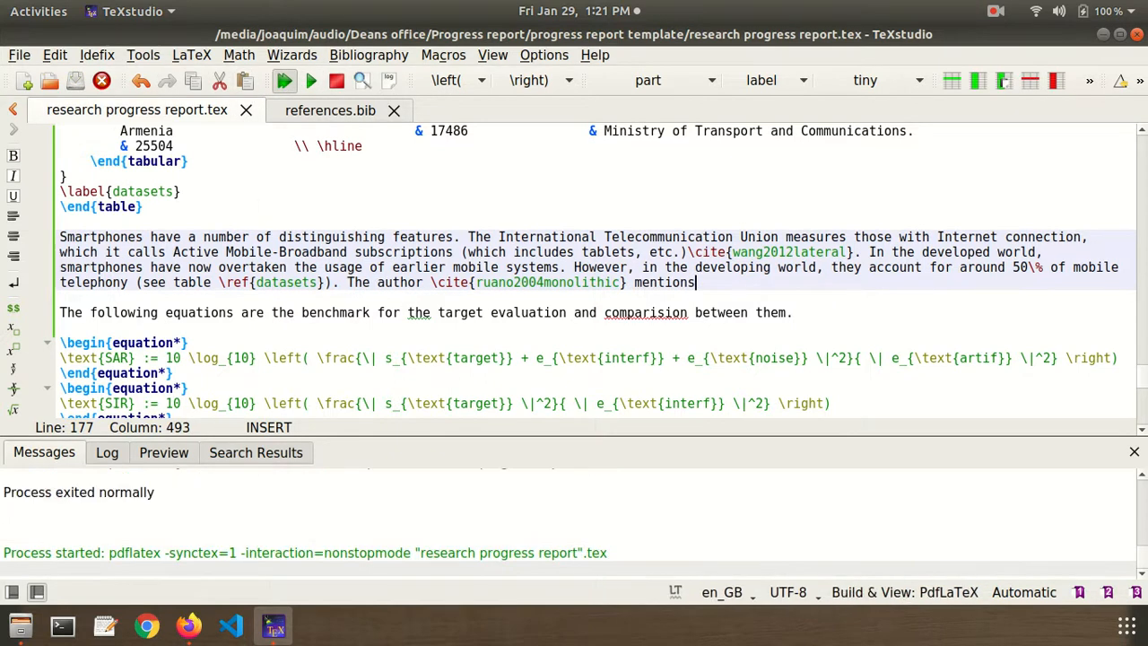
Let pdflatex finish so the 16-page report PDF shows beside the source.
click(310, 80)
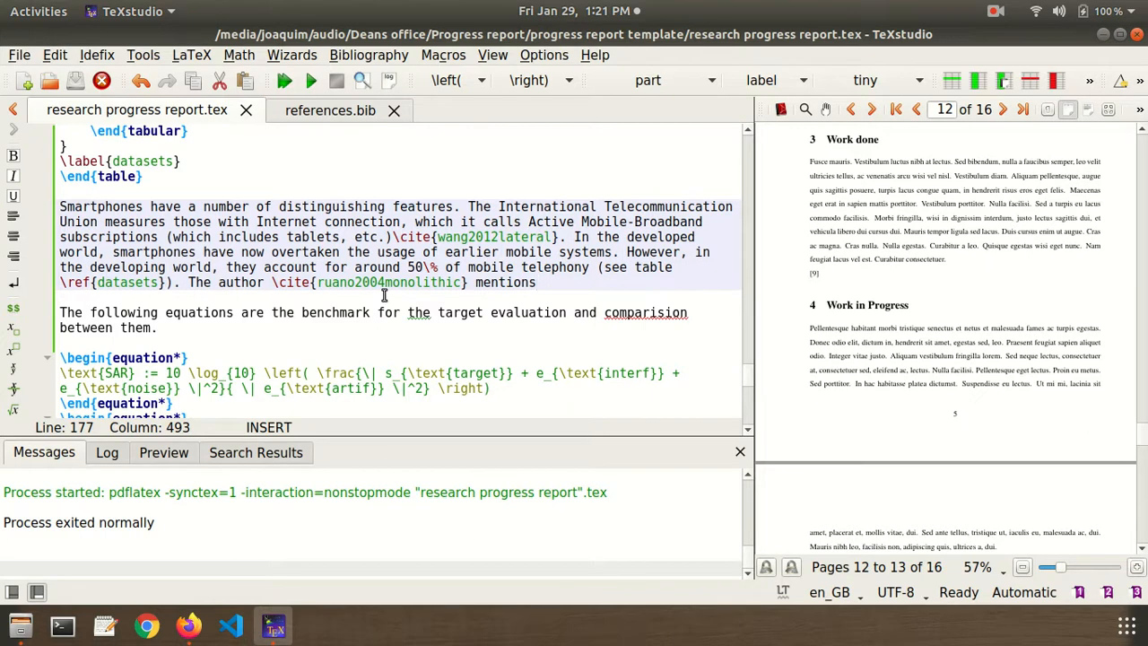
click(536, 281)
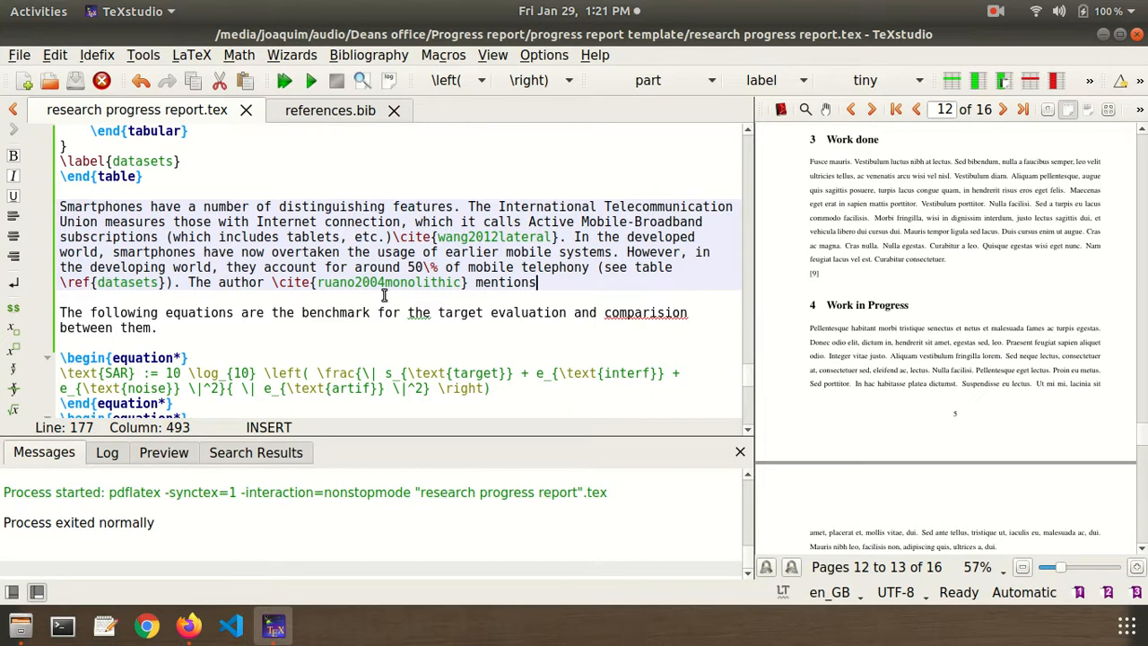